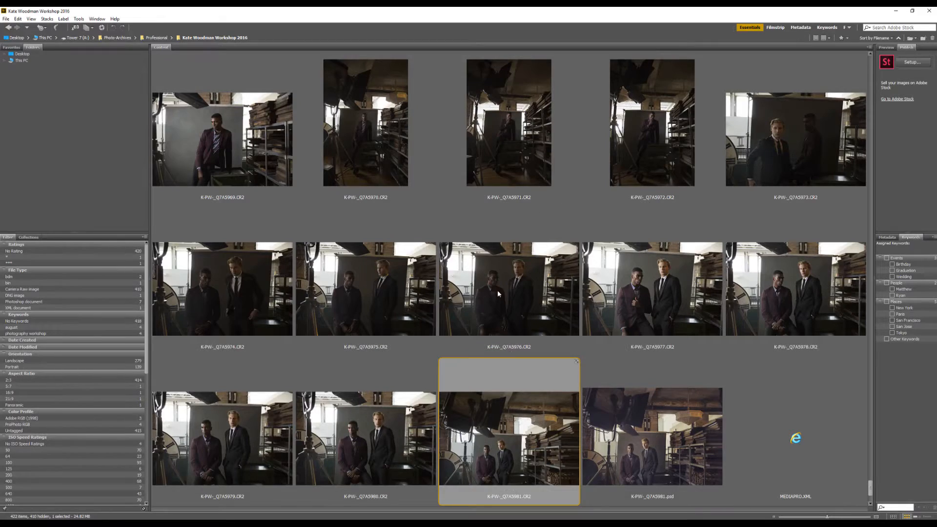
{"action": "mouse_move", "coordinate": [534, 367]}
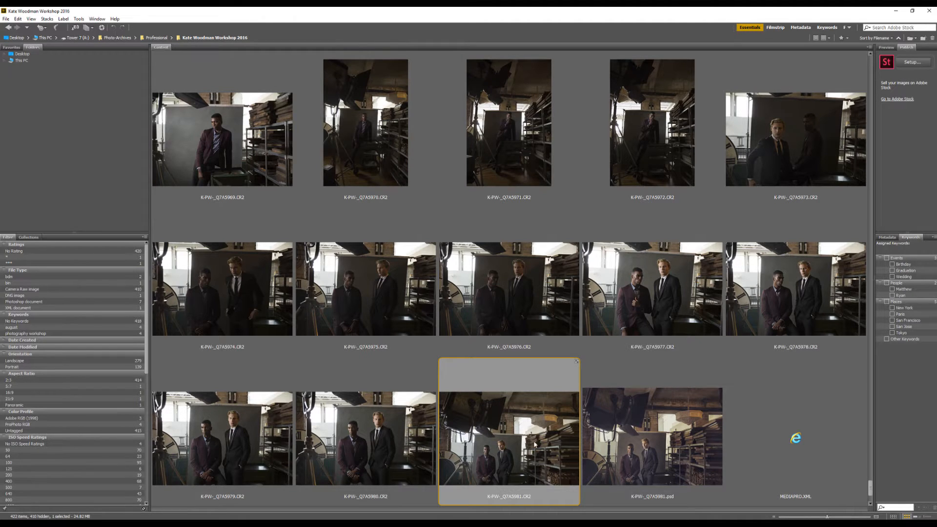
{"action": "mouse_move", "coordinate": [550, 442]}
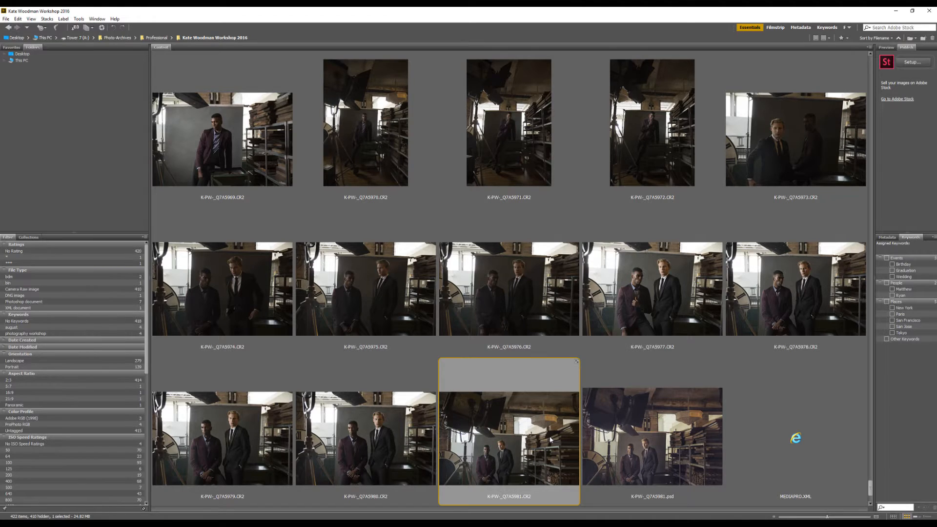
Step: Open the K-PW-_Q7A5981.CR2 raw portrait from Bridge into Camera Raw
{"action": "double_click", "coordinate": [508, 437]}
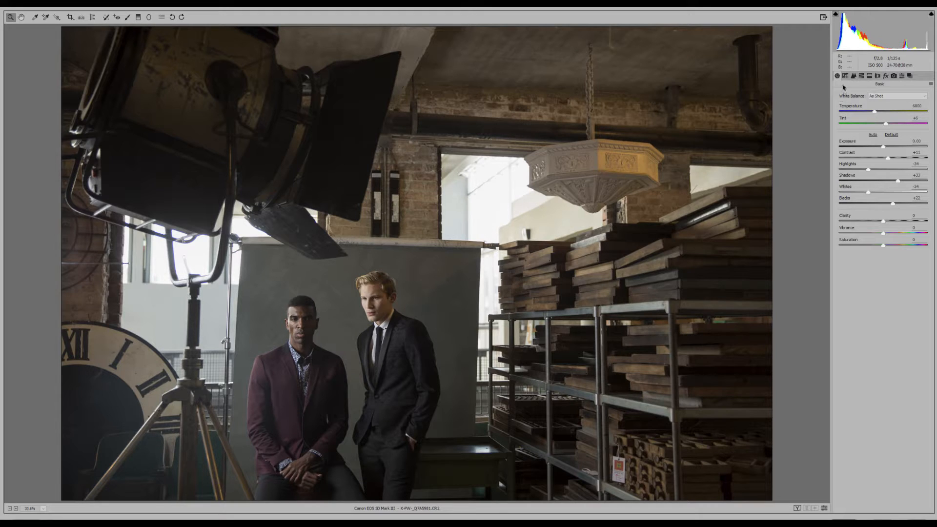
{"action": "mouse_move", "coordinate": [864, 187]}
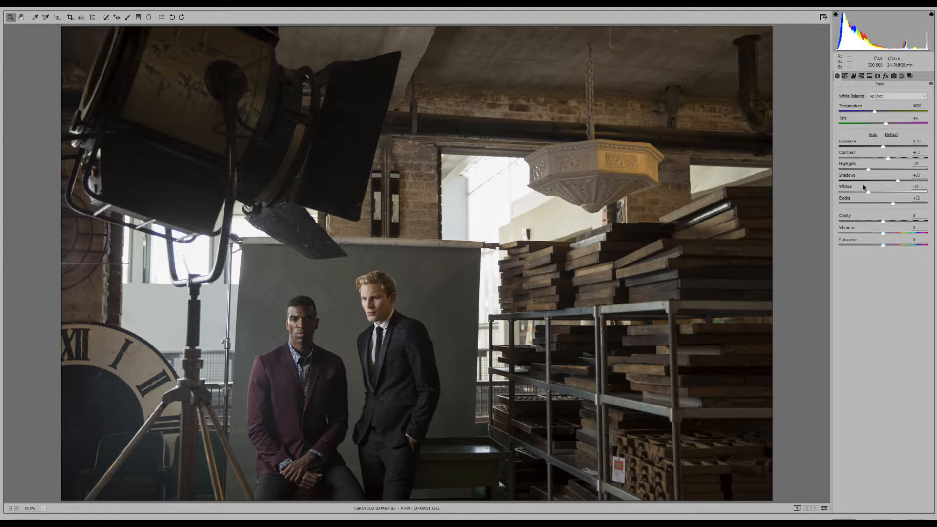
{"action": "mouse_move", "coordinate": [909, 76]}
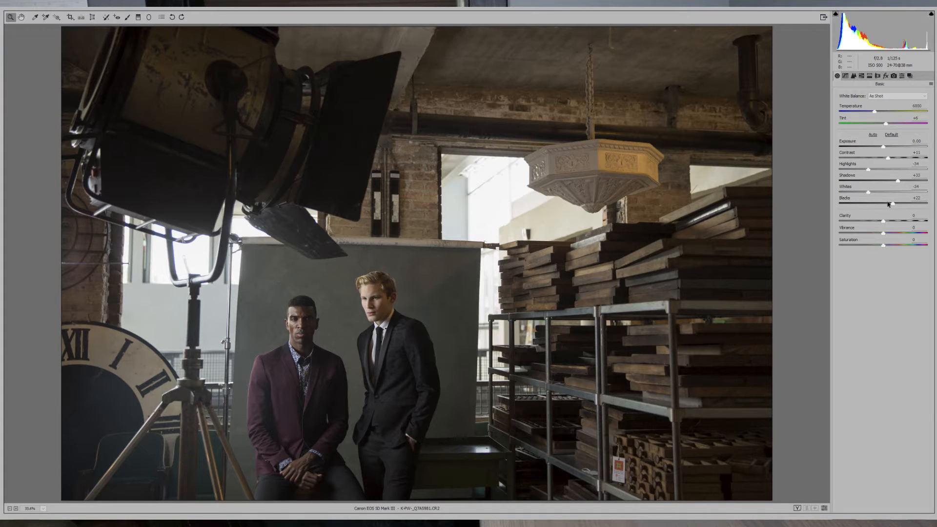
Step: Review the Tone Curve, Detail, HSL luminance, Split Toning and Camera Calibration panels
{"action": "left_click", "coordinate": [845, 76]}
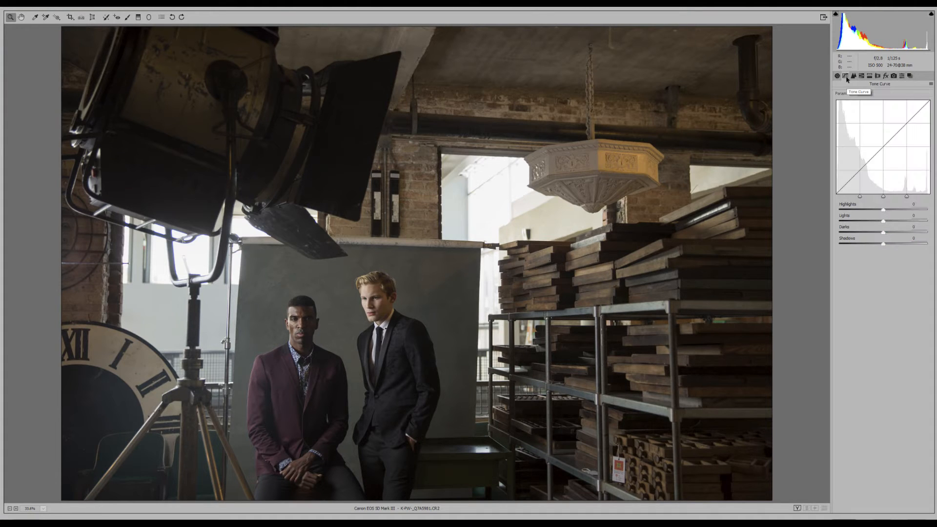
{"action": "left_click", "coordinate": [853, 76]}
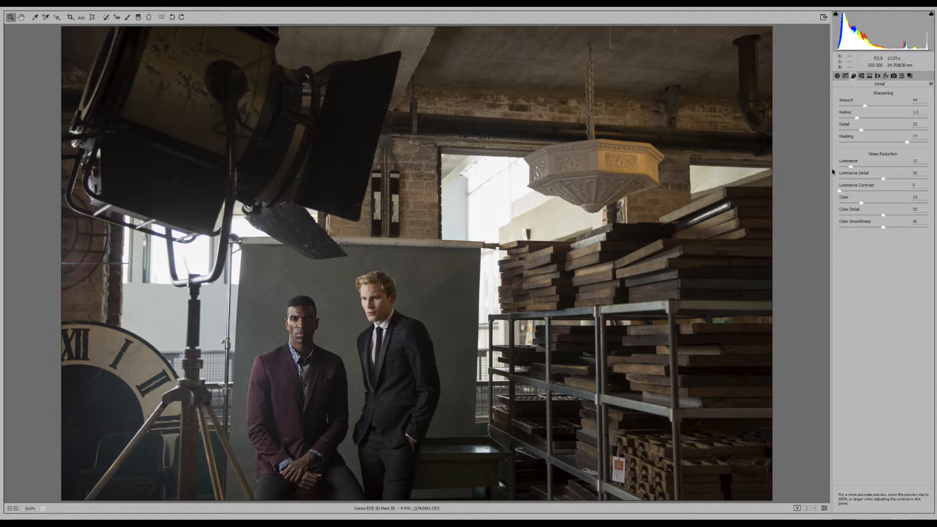
{"action": "mouse_move", "coordinate": [819, 266]}
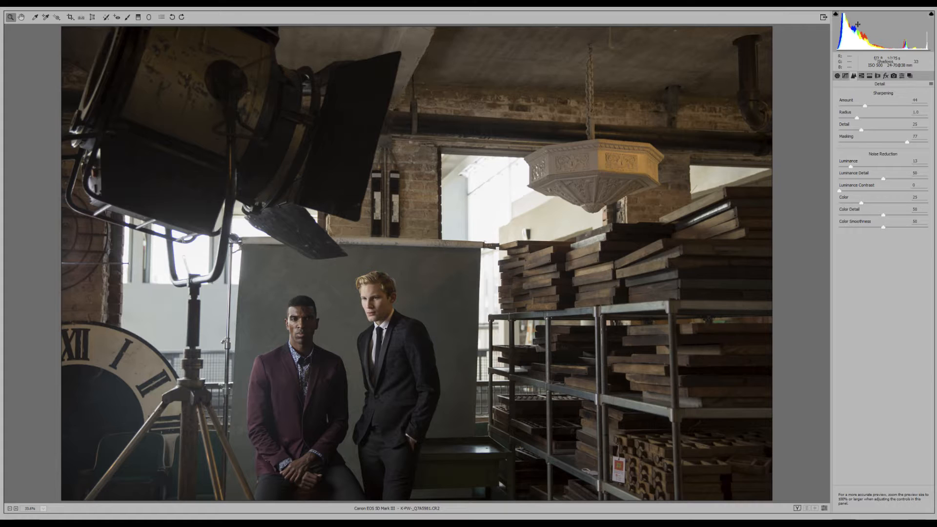
{"action": "left_click", "coordinate": [862, 76]}
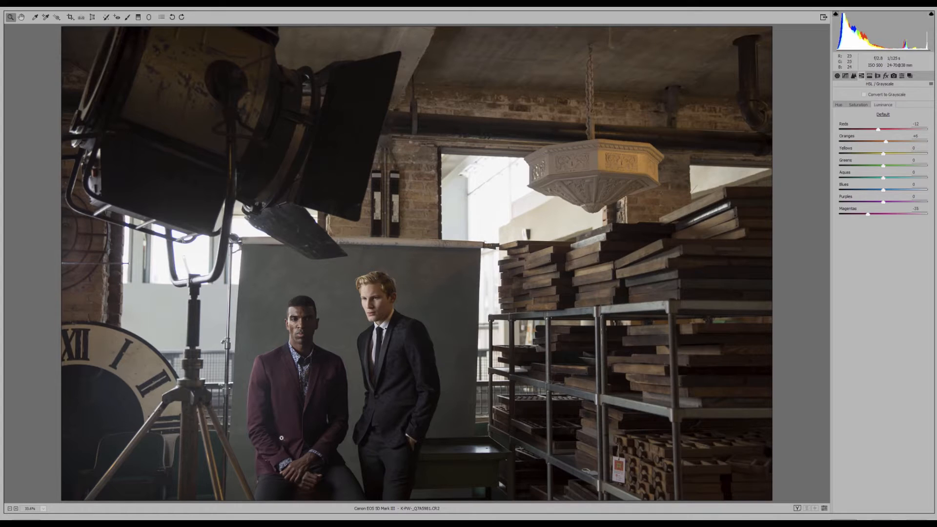
{"action": "left_click", "coordinate": [869, 75]}
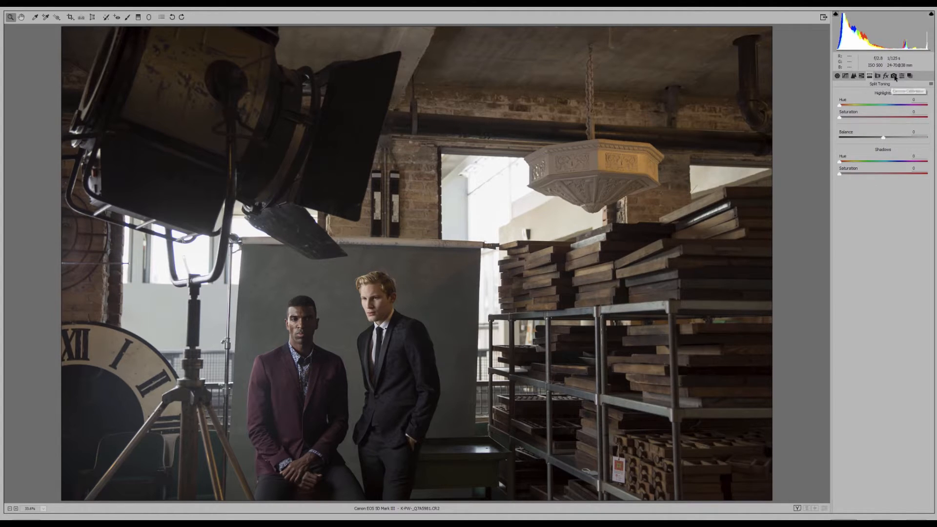
{"action": "left_click", "coordinate": [893, 76]}
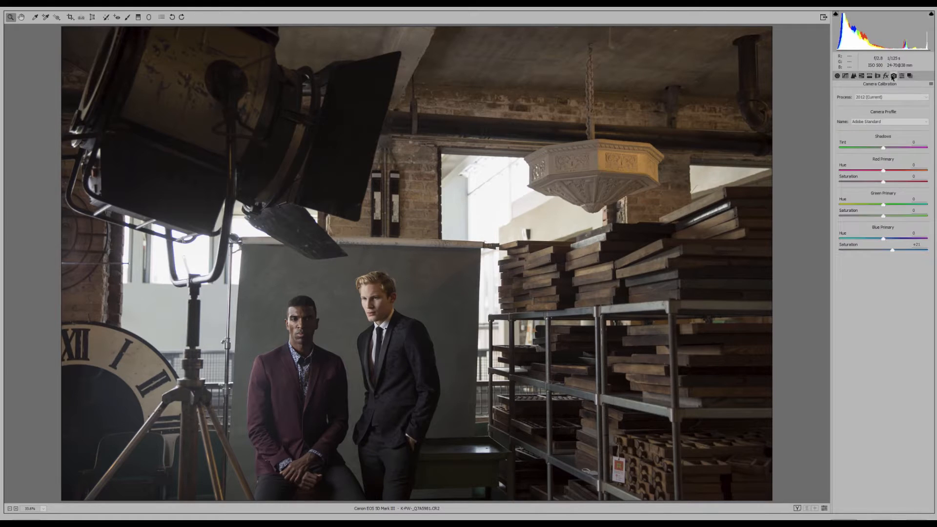
{"action": "mouse_move", "coordinate": [894, 76]}
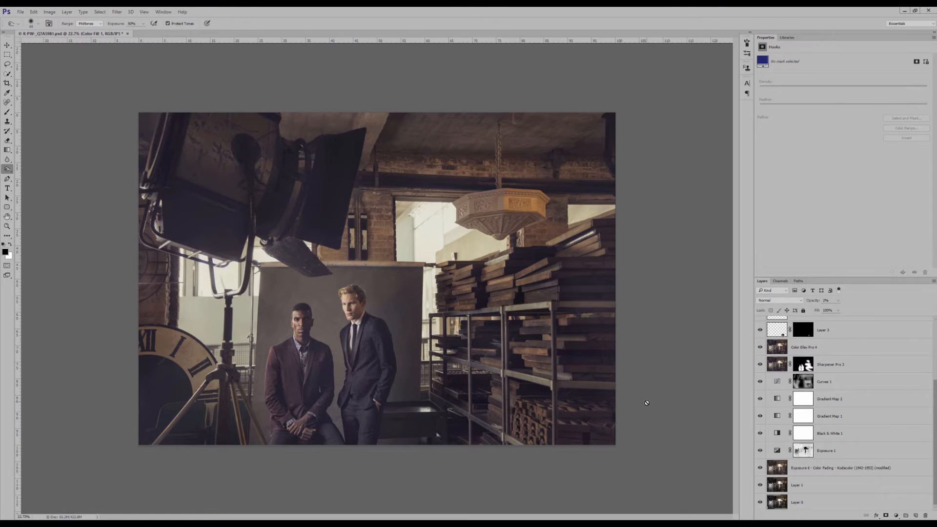
{"action": "mouse_move", "coordinate": [822, 496]}
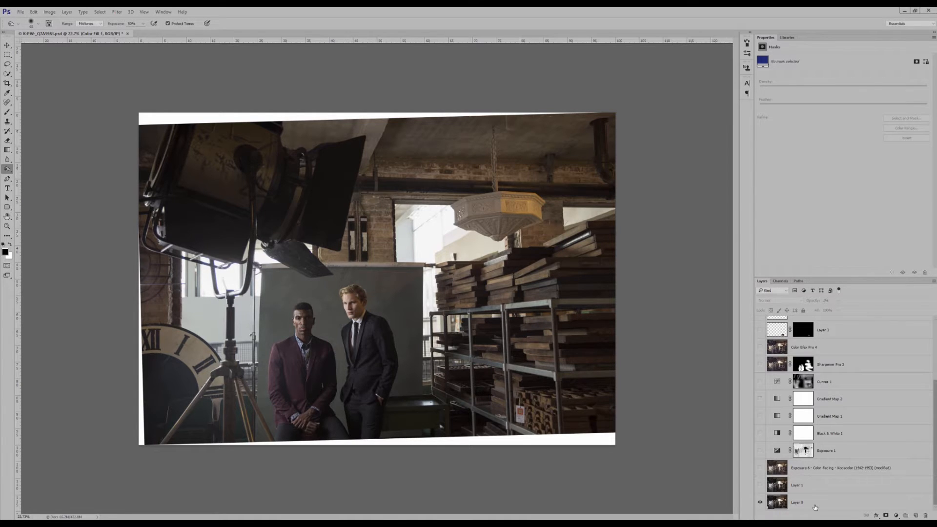
Step: Make the straightened Layer 1 copy and the Exposure 6 Color Fading Kodacolor layer visible
{"action": "left_click", "coordinate": [798, 501]}
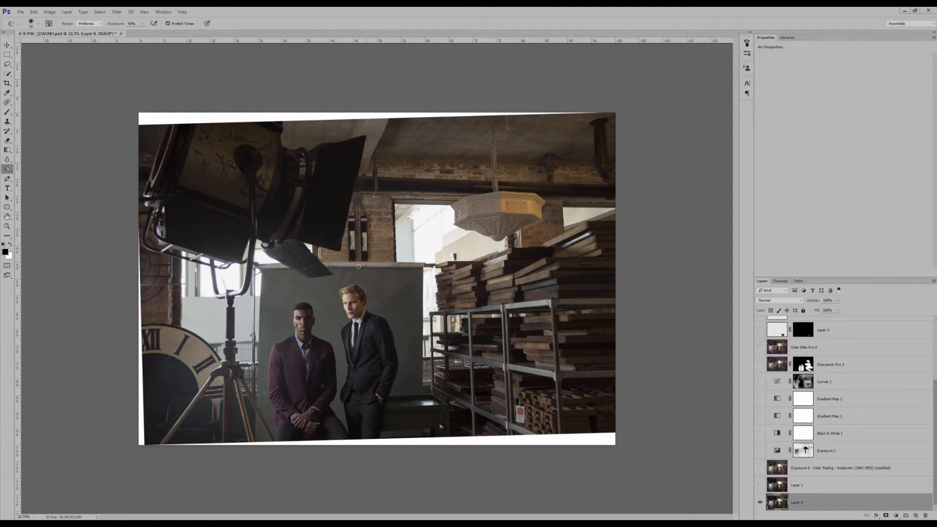
{"action": "left_click", "coordinate": [825, 485]}
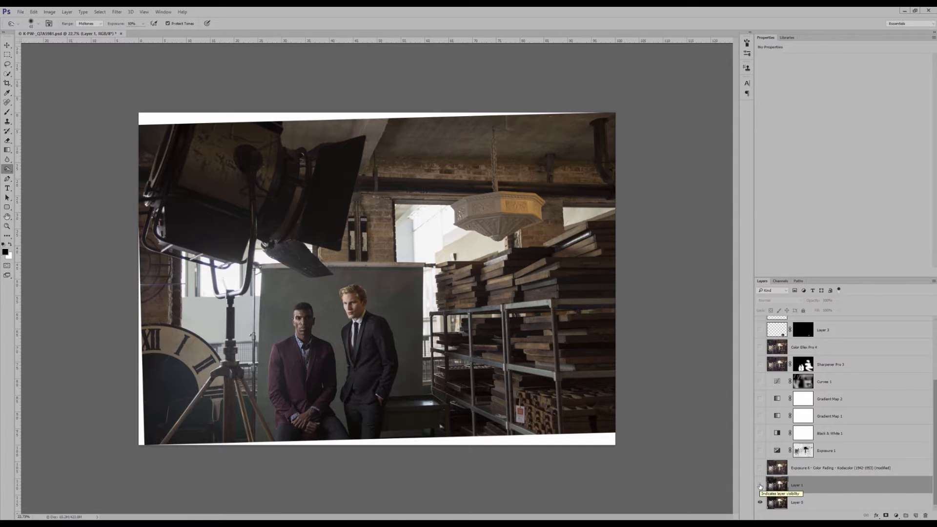
{"action": "left_click", "coordinate": [761, 485]}
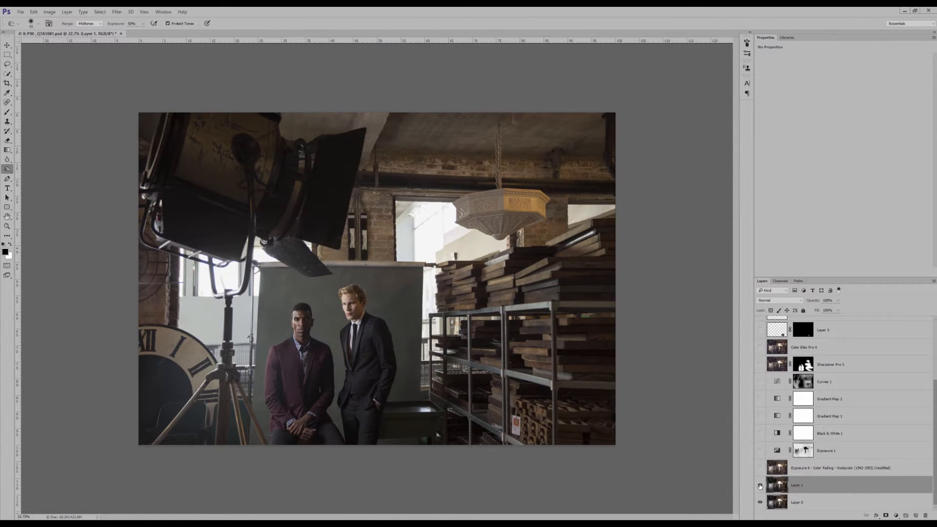
{"action": "left_click", "coordinate": [842, 468]}
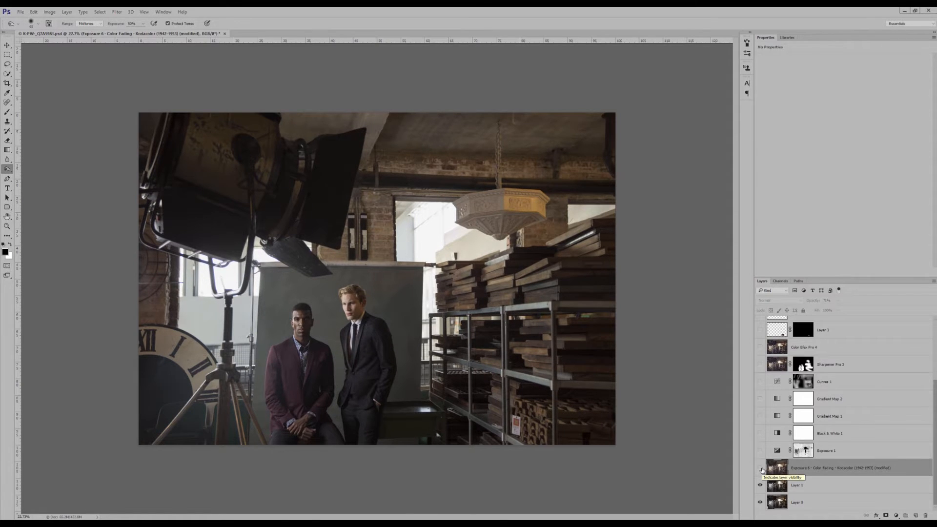
{"action": "left_click", "coordinate": [761, 469]}
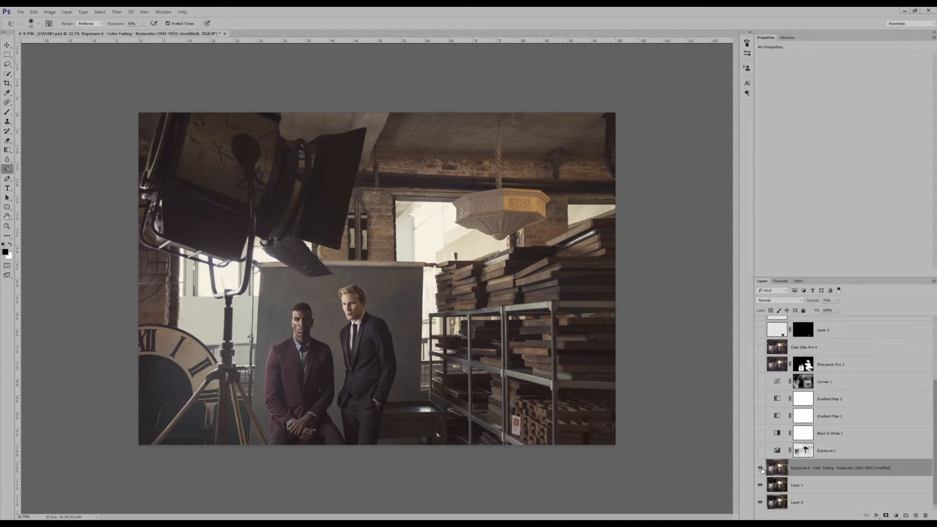
Step: Turn on the Exposure 1 adjustment layer and view its exposure, offset and gamma settings
{"action": "left_click", "coordinate": [825, 451]}
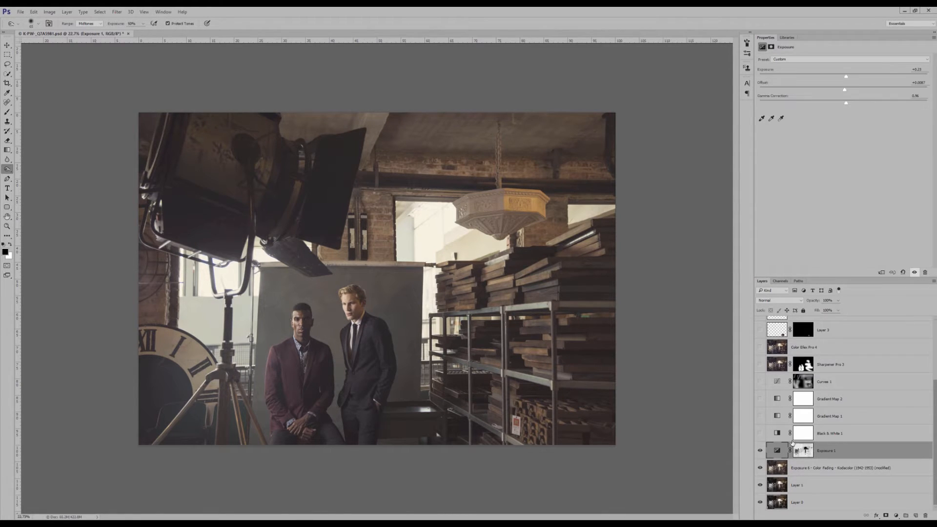
{"action": "mouse_move", "coordinate": [824, 103]}
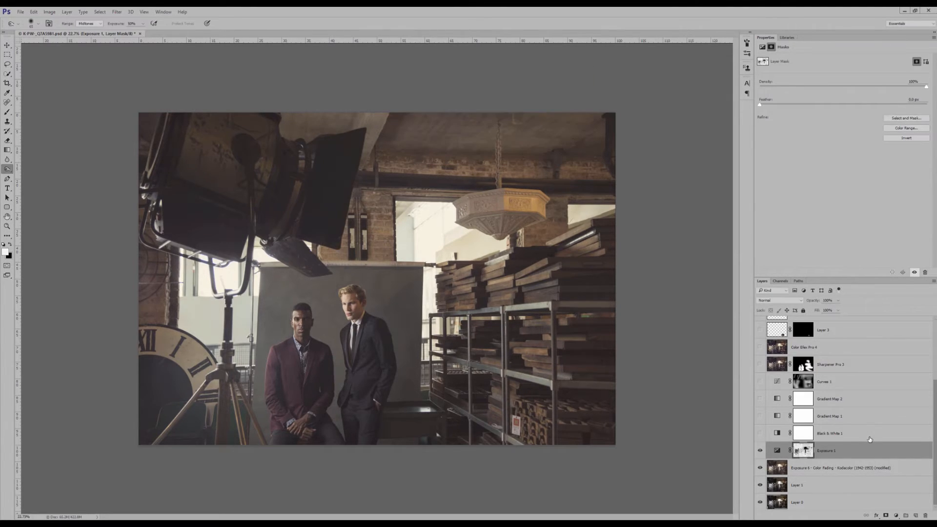
Step: Turn on the Black & White 1 layer in Luminosity blending and select Gradient Map 1
{"action": "left_click", "coordinate": [830, 434]}
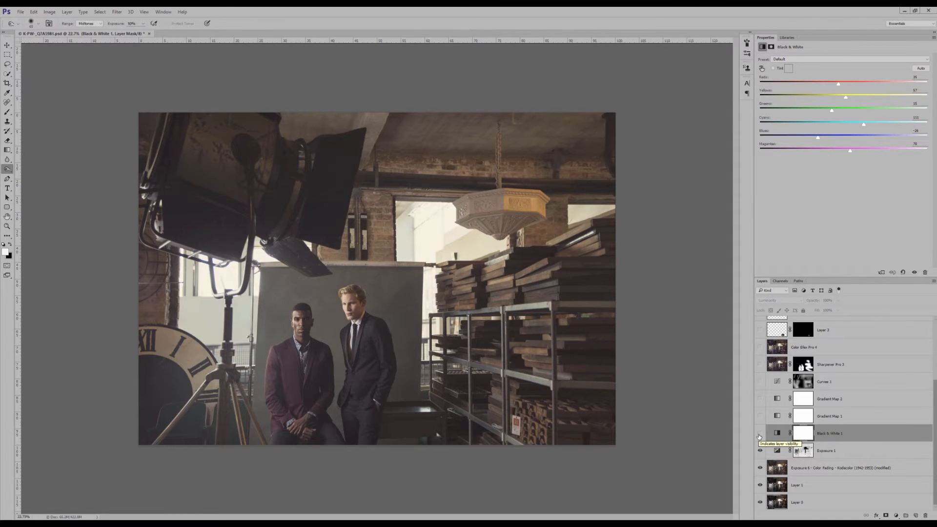
{"action": "left_click", "coordinate": [760, 433]}
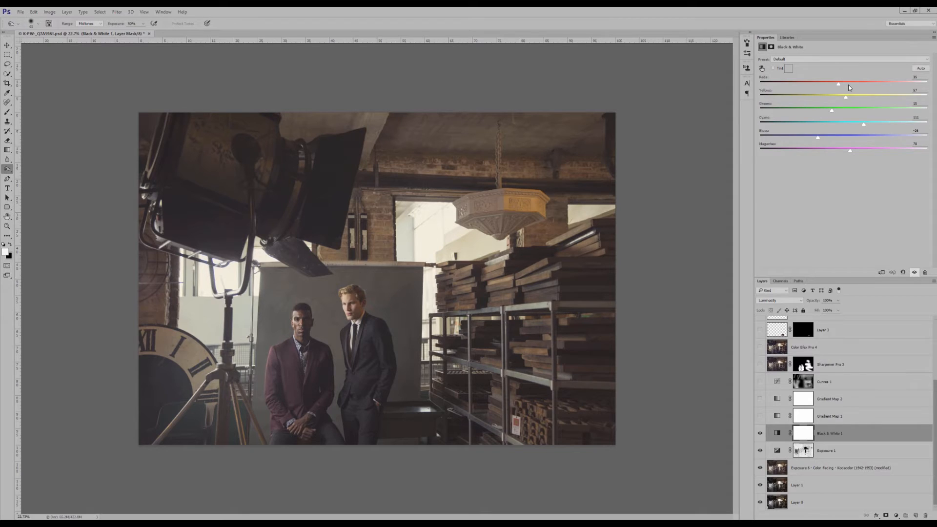
{"action": "mouse_move", "coordinate": [848, 88]}
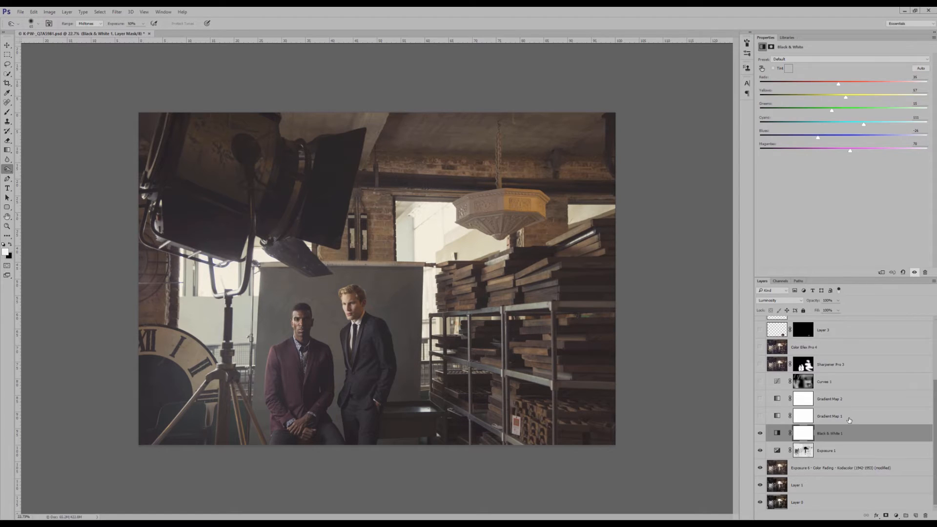
{"action": "left_click", "coordinate": [830, 416]}
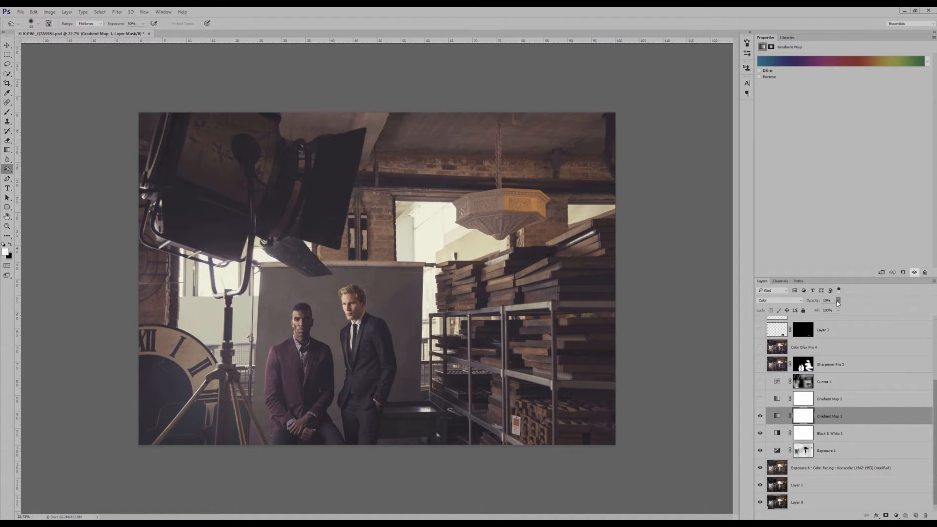
Step: Preview Gradient Map 1 at 100% opacity, return it to subtle, and enable Gradient Map 2
{"action": "left_click_drag", "start_coordinate": [839, 310], "coordinate": [868, 310]}
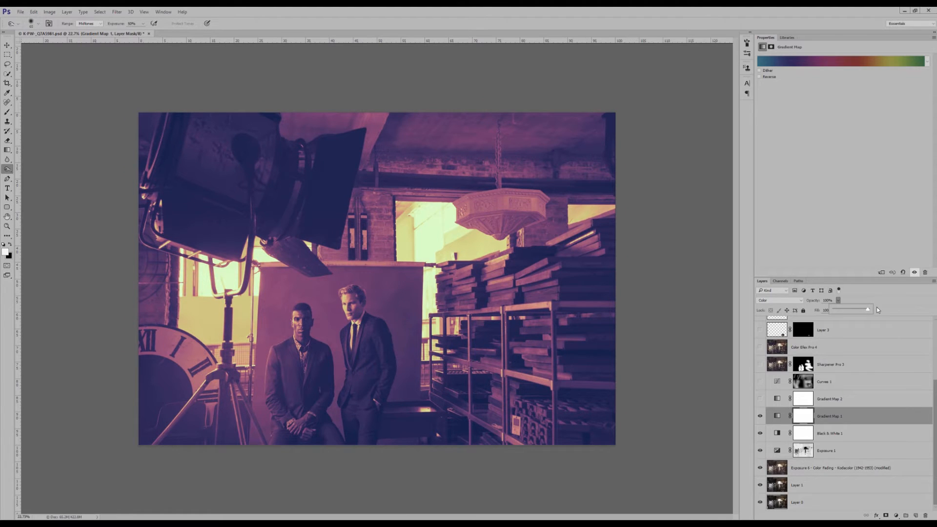
{"action": "left_click_drag", "start_coordinate": [867, 309], "coordinate": [842, 309]}
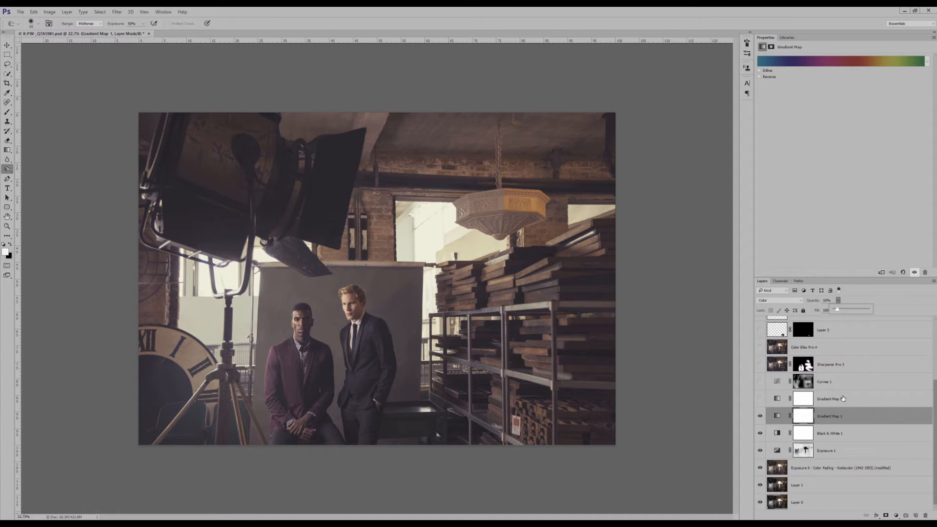
{"action": "left_click", "coordinate": [829, 399]}
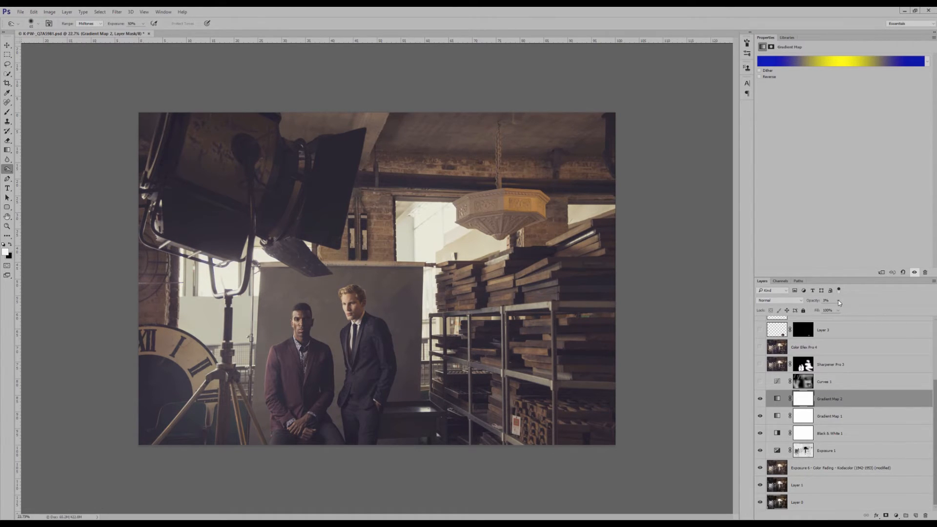
Step: Preview the blue-yellow Gradient Map 2 at full opacity, then leave it at 3%
{"action": "left_click", "coordinate": [827, 311]}
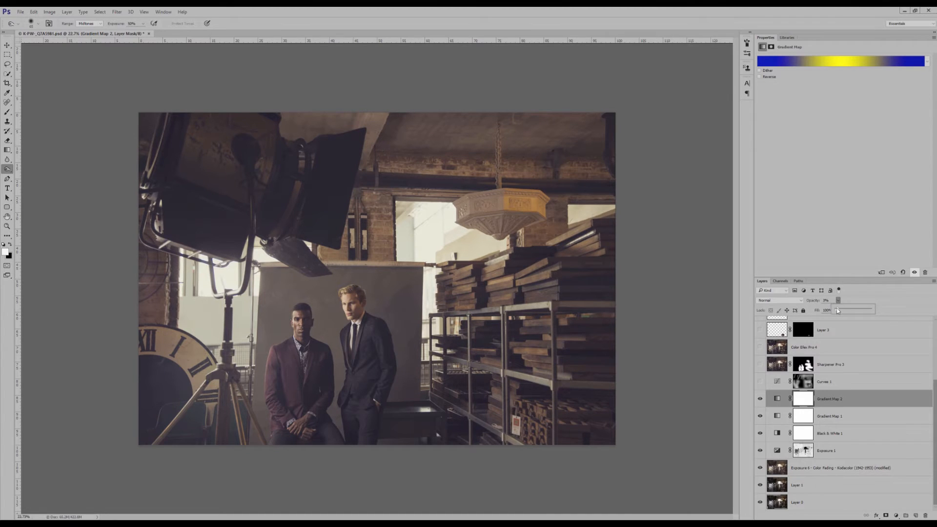
{"action": "left_click_drag", "start_coordinate": [840, 310], "coordinate": [870, 310]}
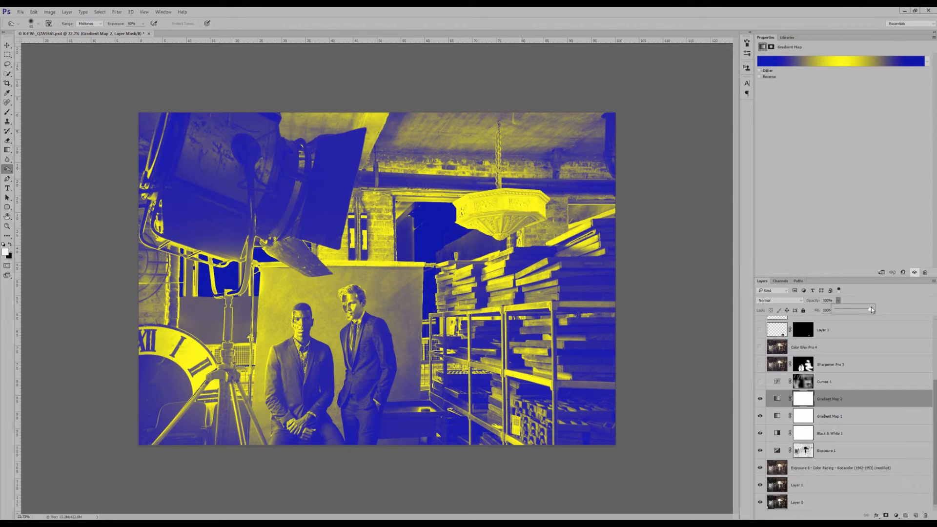
{"action": "left_click_drag", "start_coordinate": [871, 310], "coordinate": [838, 311]}
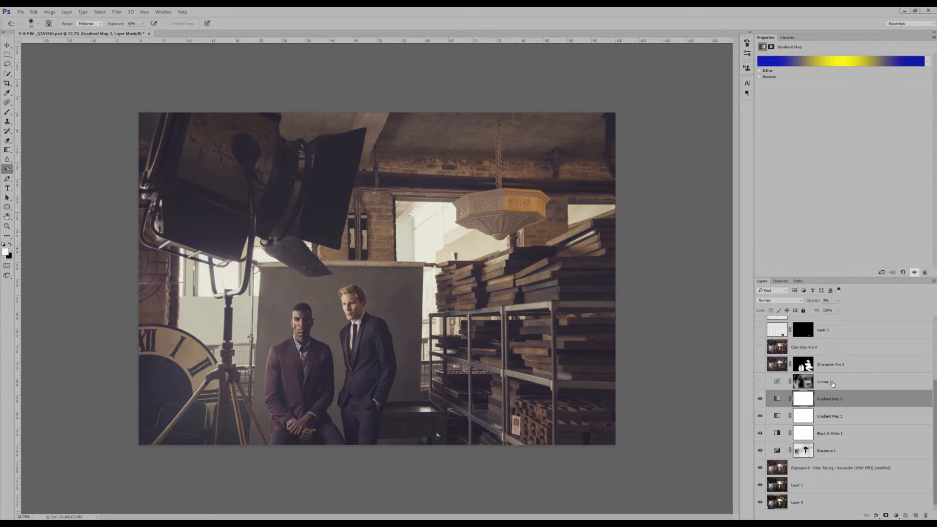
Step: Turn on Curves 1, show its curve in Properties, and enable the Sharpener Pro 3 layer
{"action": "left_click", "coordinate": [830, 382]}
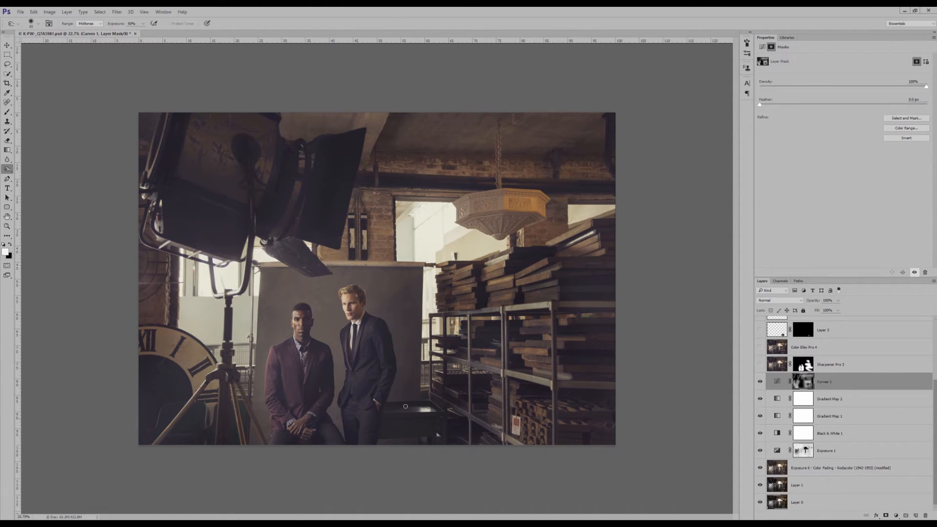
{"action": "left_click", "coordinate": [797, 382]}
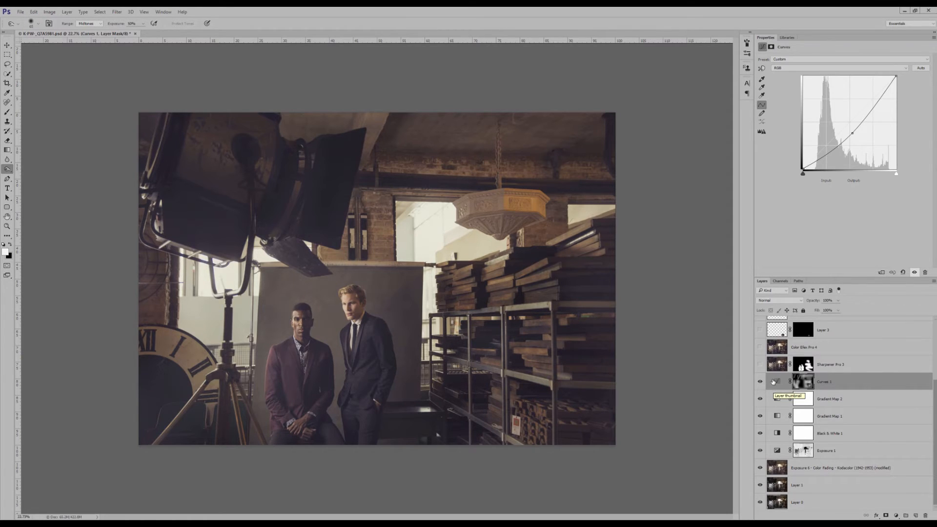
{"action": "left_click", "coordinate": [829, 364]}
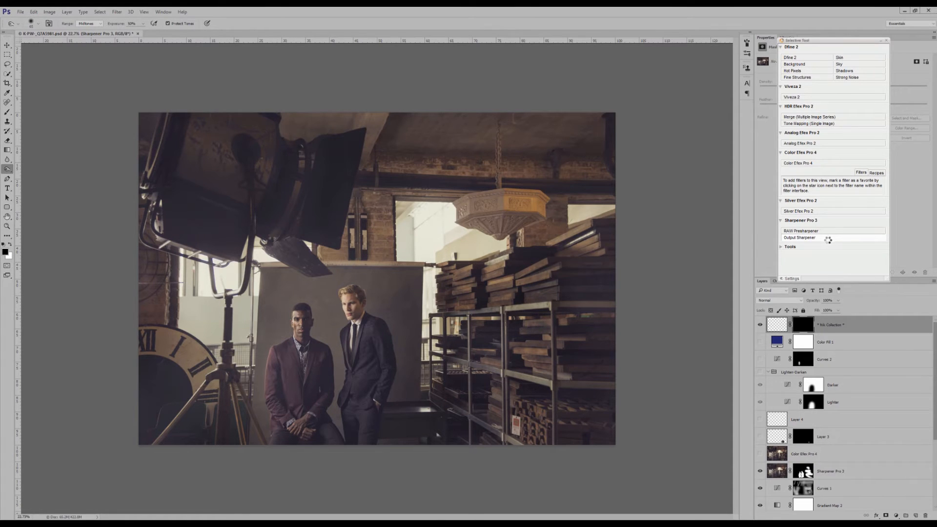
Step: Inspect the Output Sharpener Structure settings in Sharpener Pro 3 and close without changes
{"action": "left_click", "coordinate": [800, 237]}
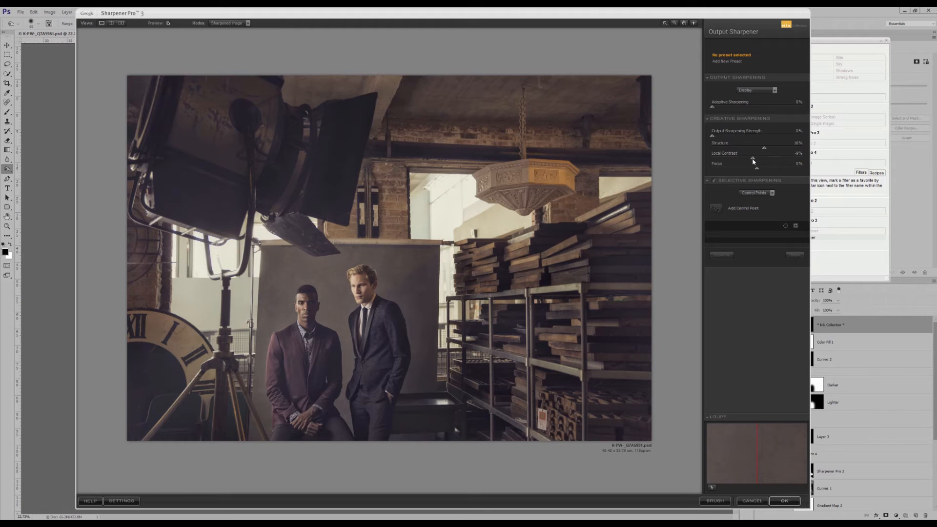
{"action": "mouse_move", "coordinate": [769, 147]}
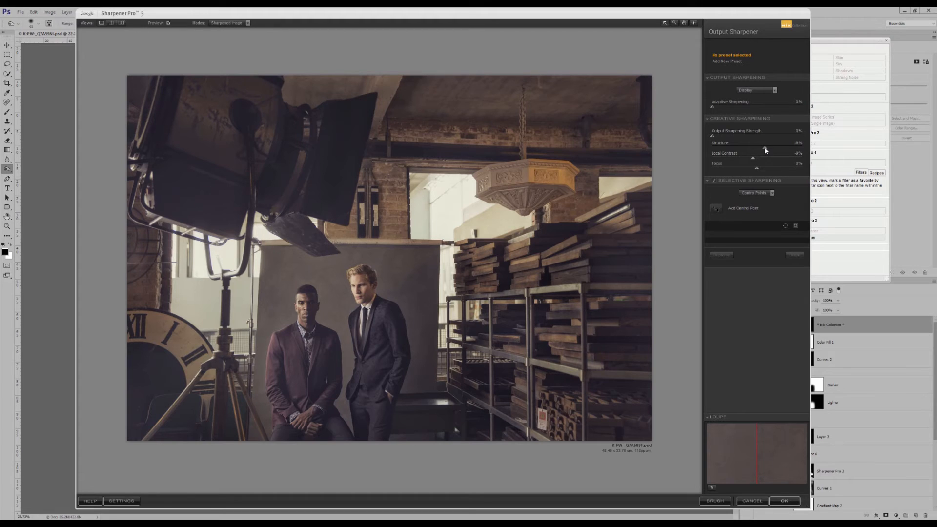
{"action": "left_click", "coordinate": [785, 501]}
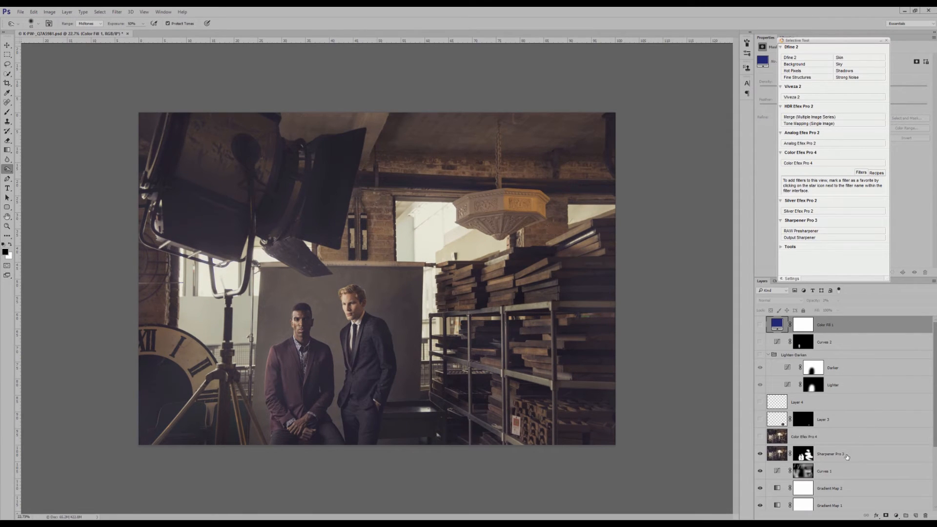
Step: Turn on Color Efex Pro 4, Layer 3, Layer 4, the Lighten-Darken group, Curves 2 and Color Fill 1
{"action": "left_click", "coordinate": [831, 454]}
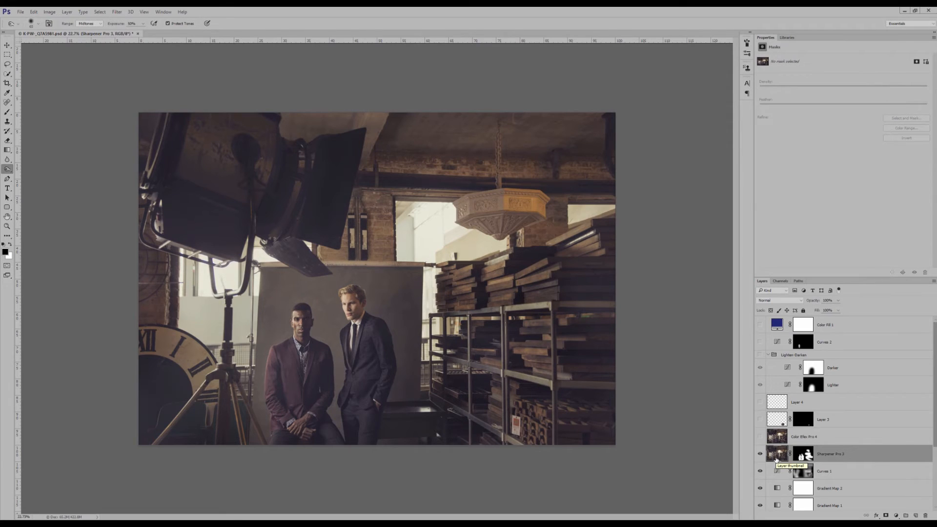
{"action": "left_click", "coordinate": [803, 436]}
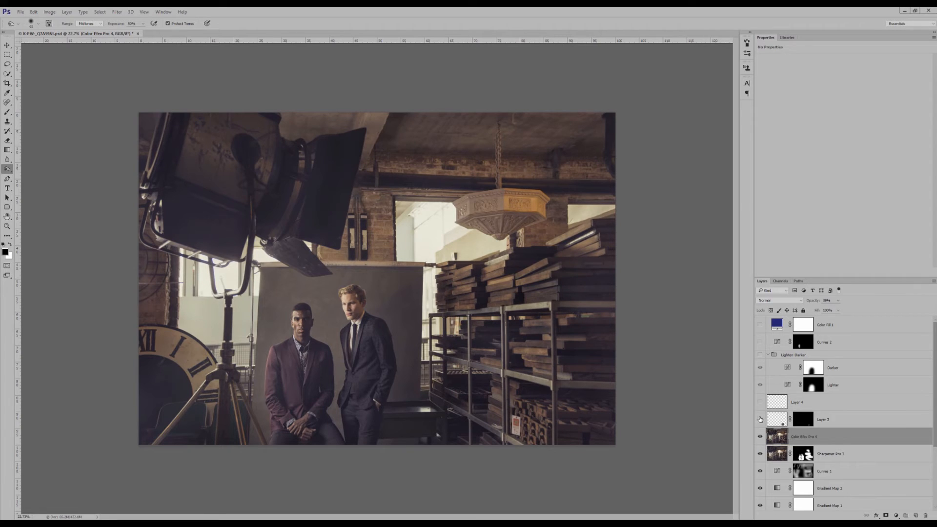
{"action": "left_click", "coordinate": [823, 419]}
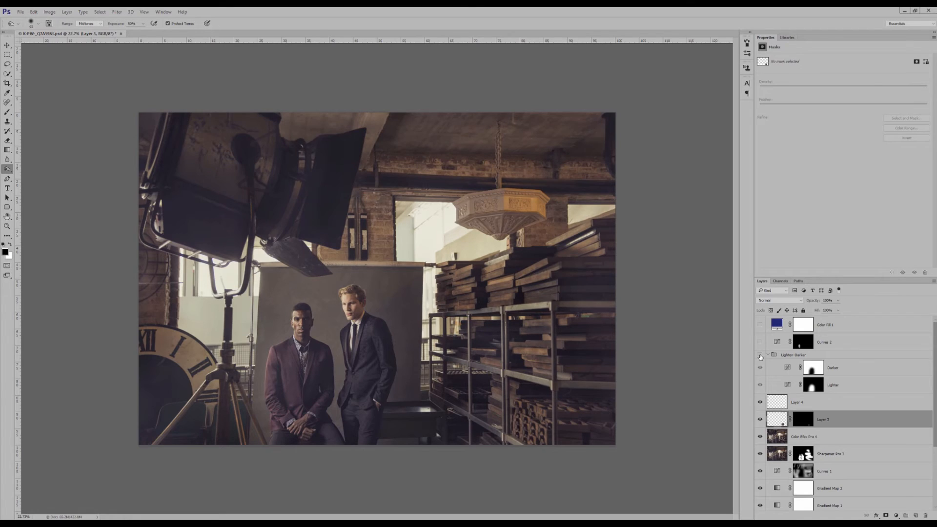
{"action": "left_click", "coordinate": [824, 342]}
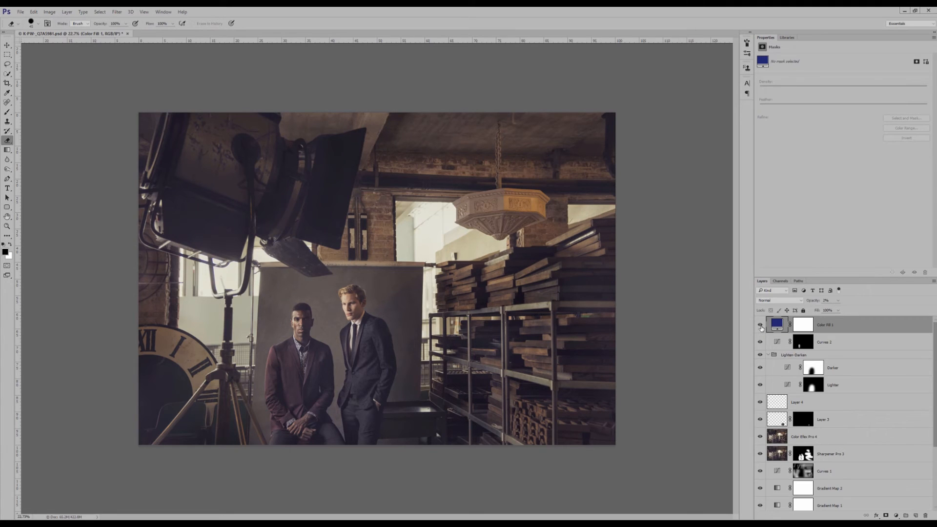
{"action": "left_click", "coordinate": [760, 328]}
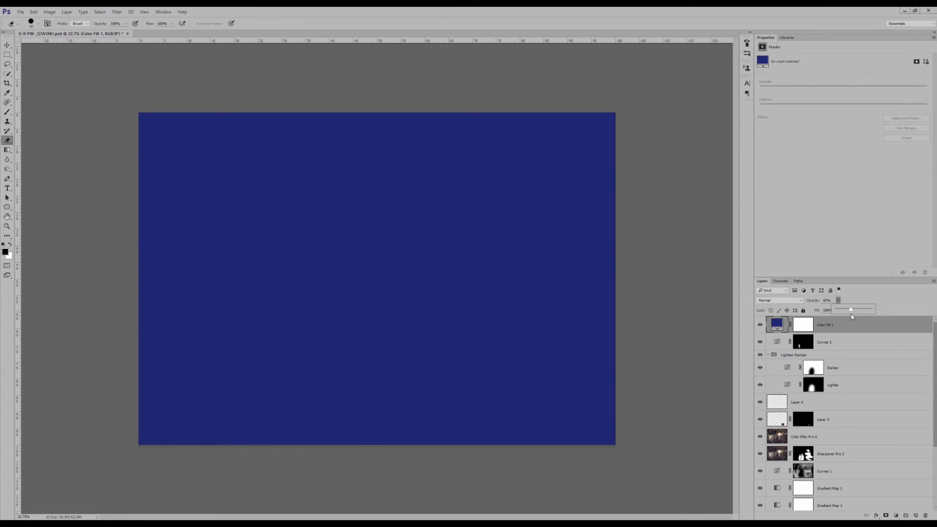
{"action": "left_click_drag", "start_coordinate": [852, 310], "coordinate": [837, 309]}
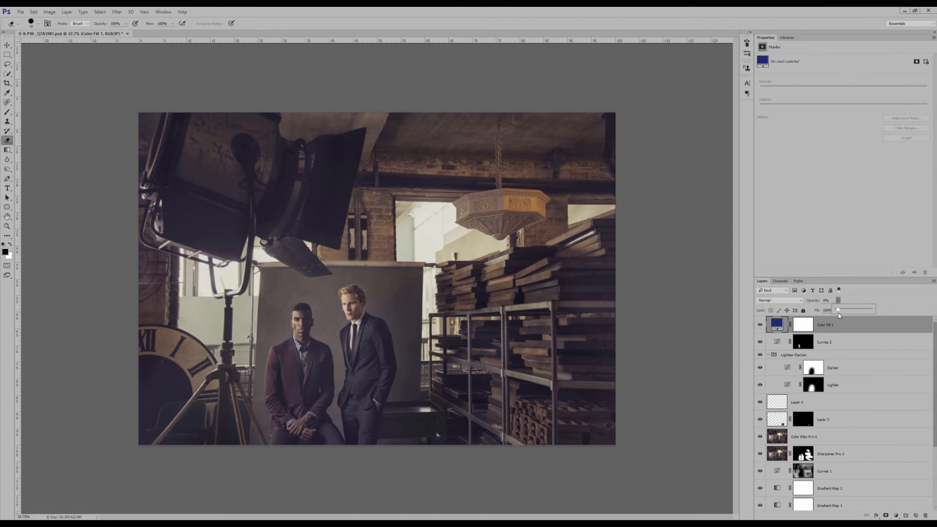
{"action": "left_click_drag", "start_coordinate": [843, 310], "coordinate": [837, 311]}
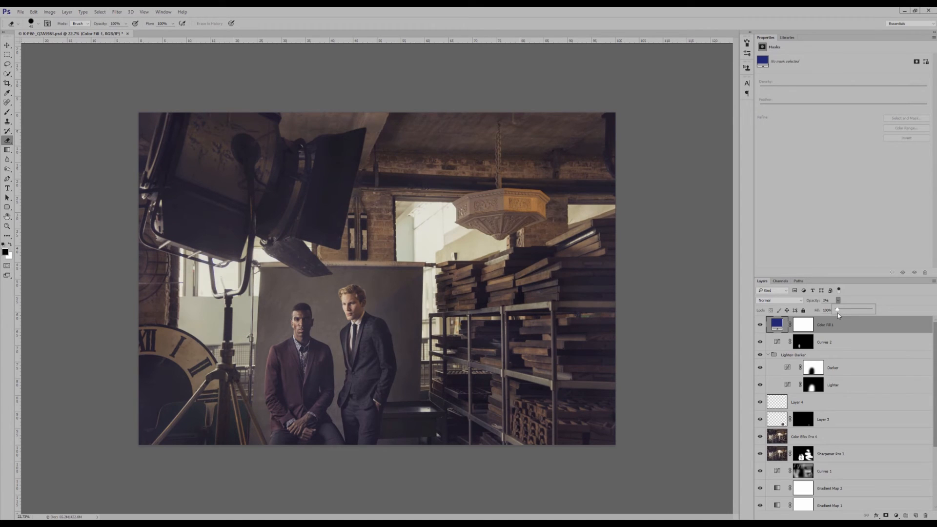
{"action": "scroll", "scroll_direction": "down", "scroll_amount": 3}
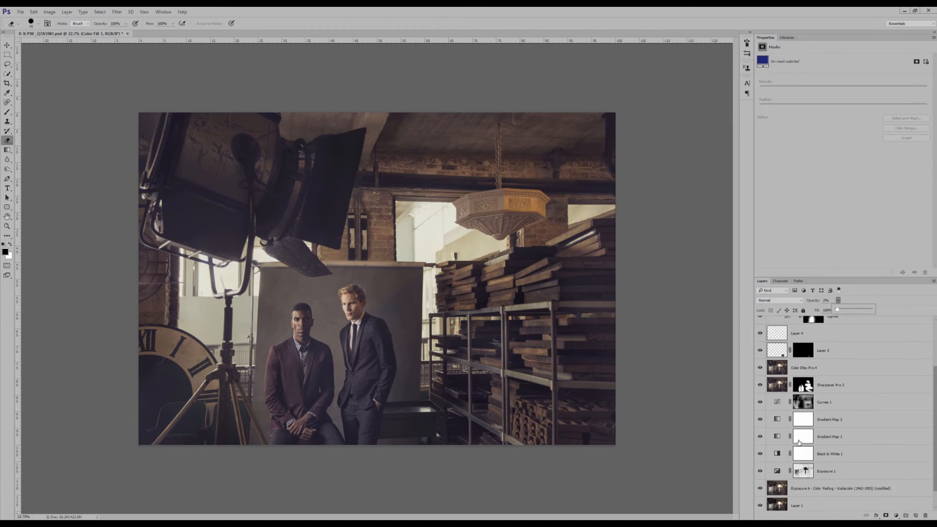
{"action": "scroll", "scroll_direction": "down", "scroll_amount": 3}
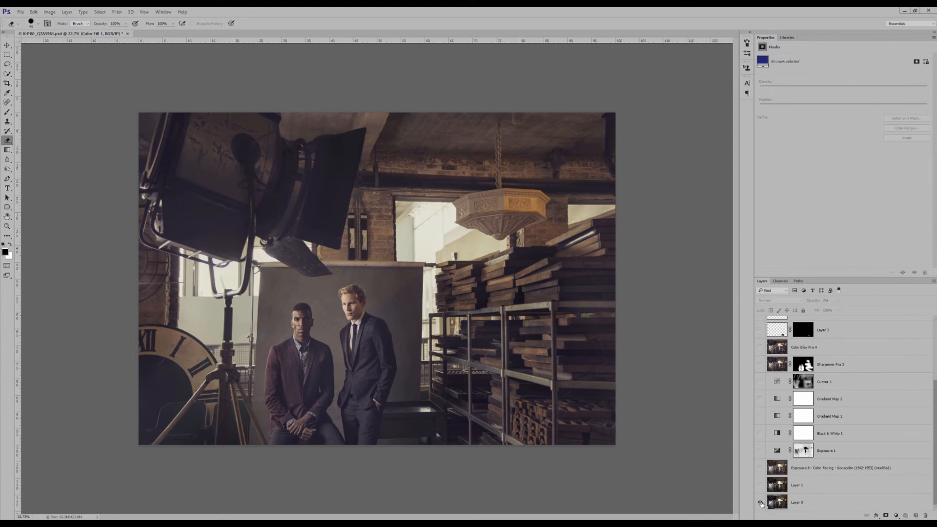
{"action": "left_click", "coordinate": [761, 502]}
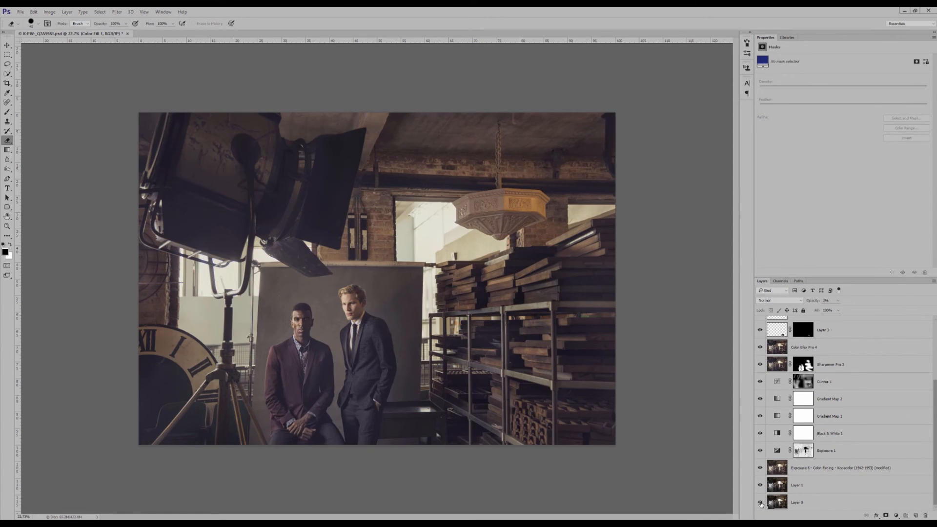